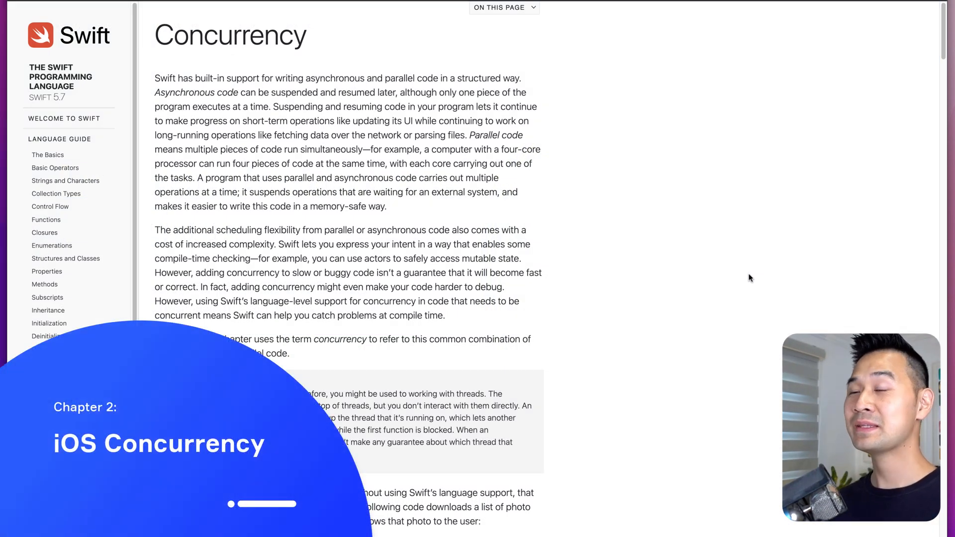
Read The Basics down through Declaring Constants and Variables, then switch to the Generics chapter.
scroll("down", 3)
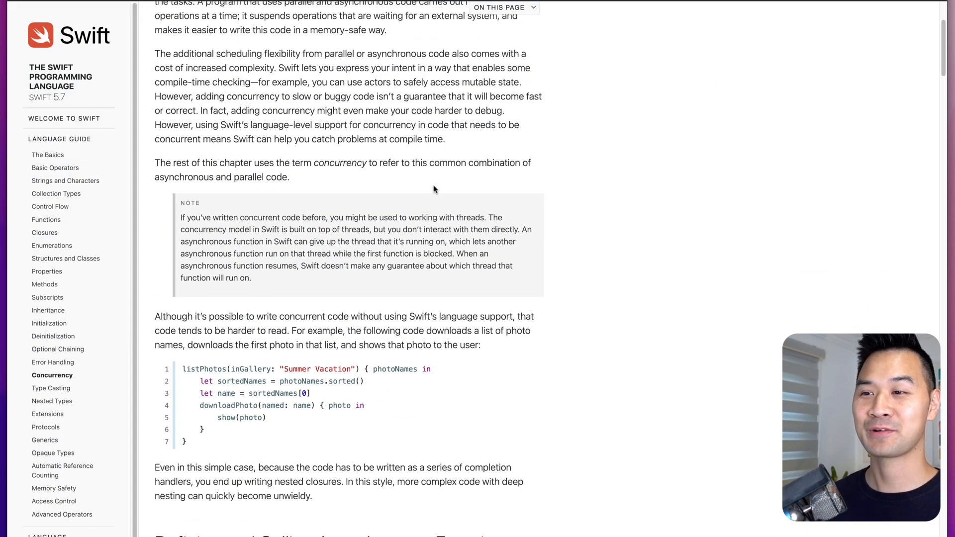
scroll("down", 3)
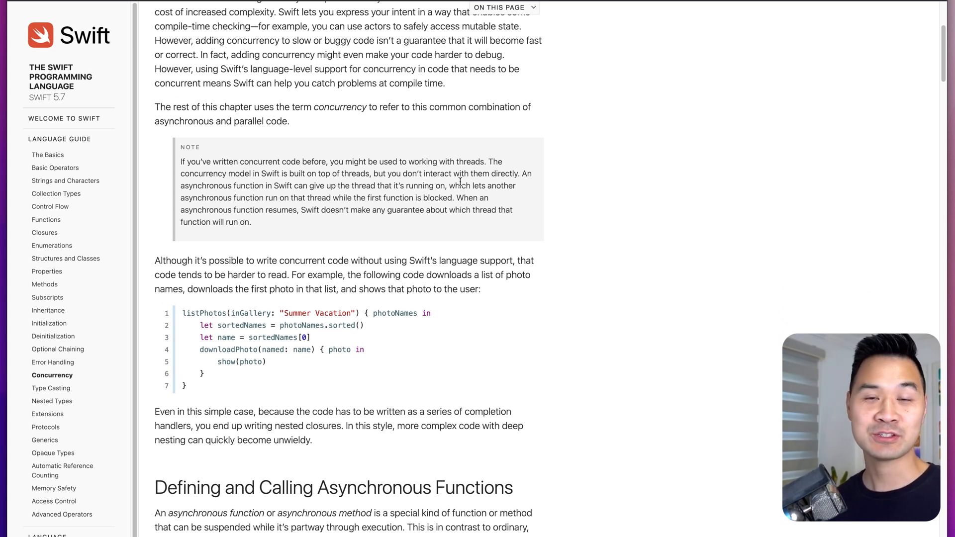
scroll("down", 3)
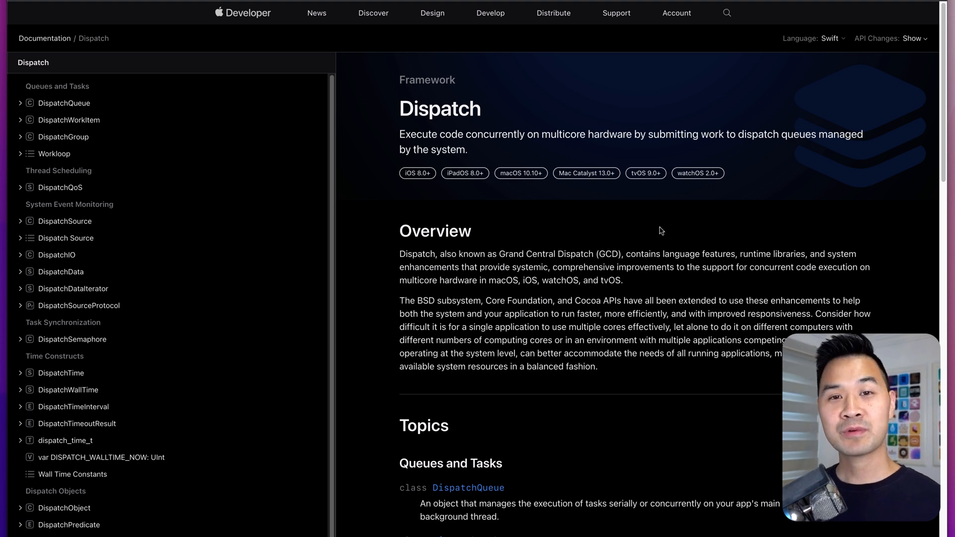
scroll("down", 3)
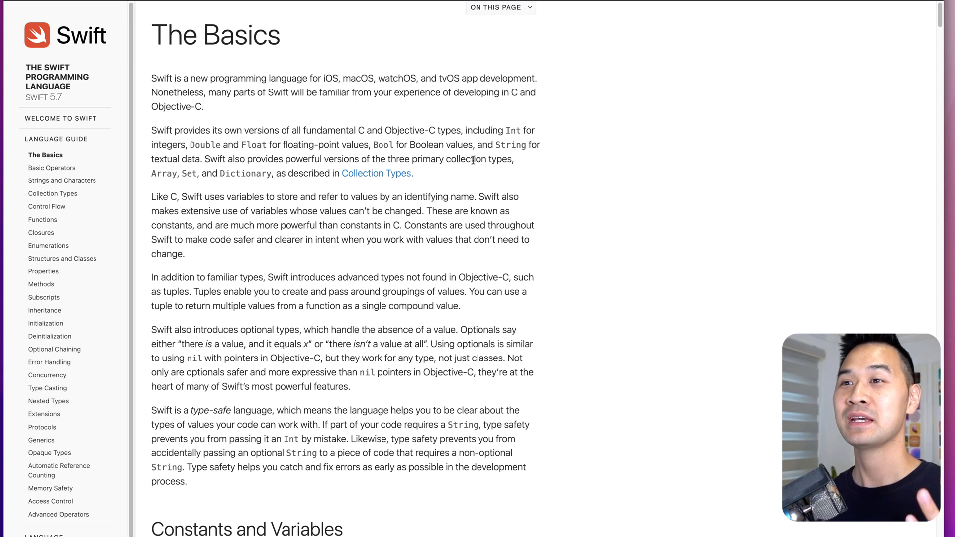
scroll("down", 3)
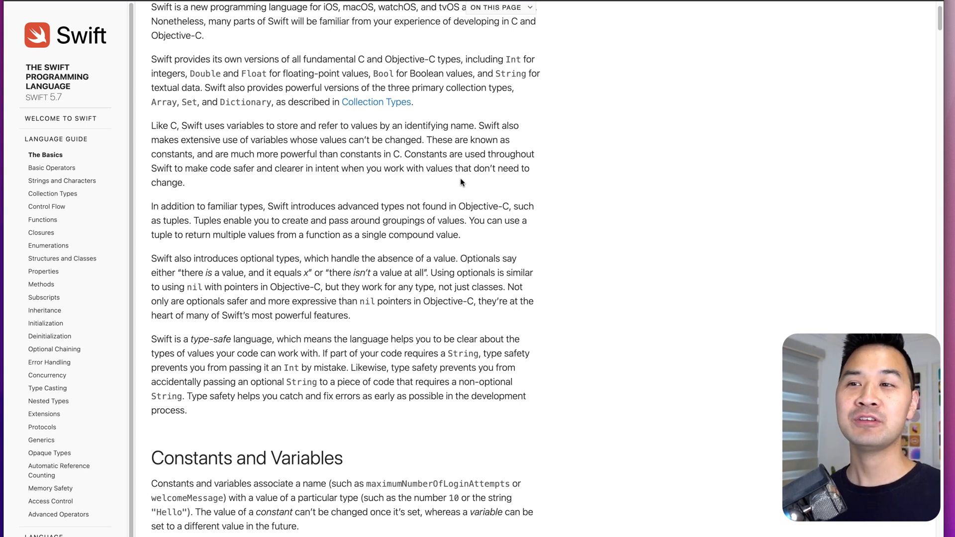
scroll("down", 3)
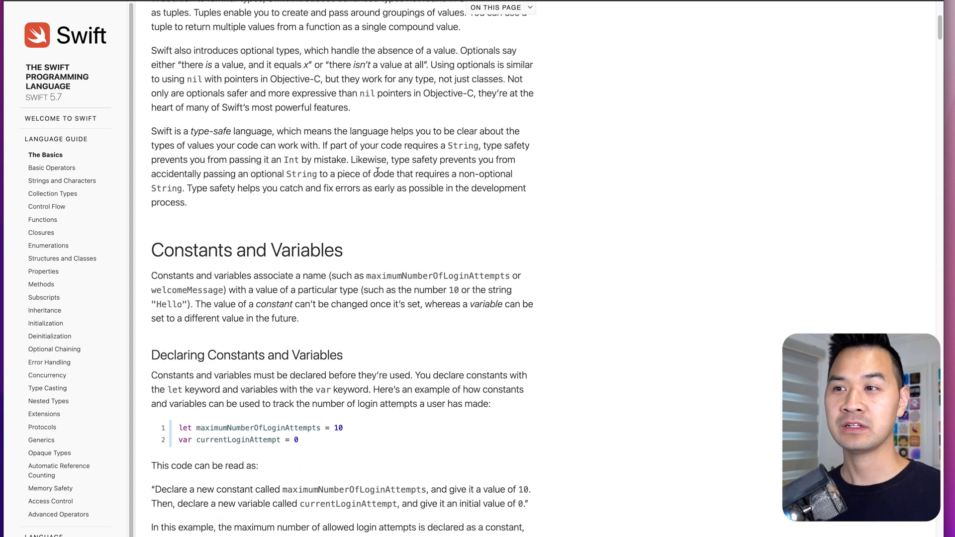
scroll("down", 3)
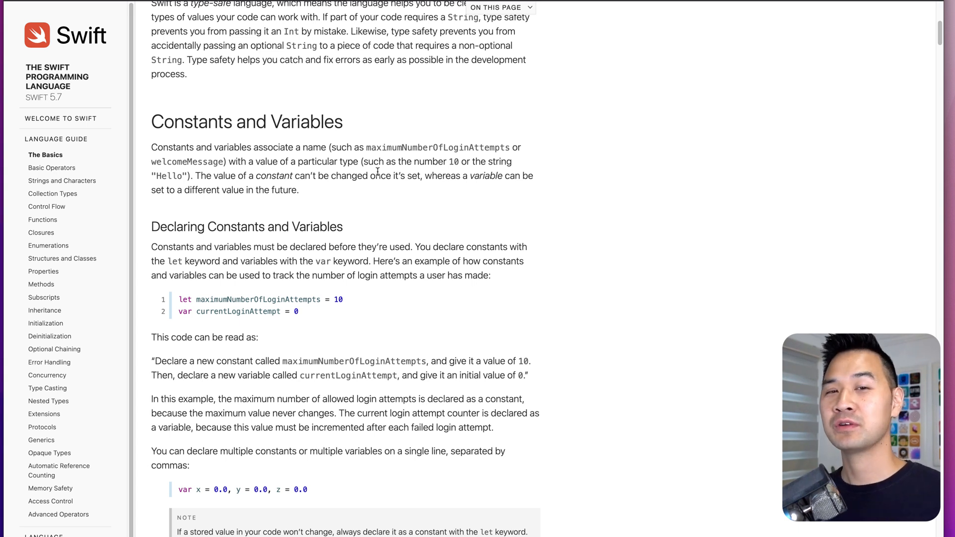
mouse_move(233, 227)
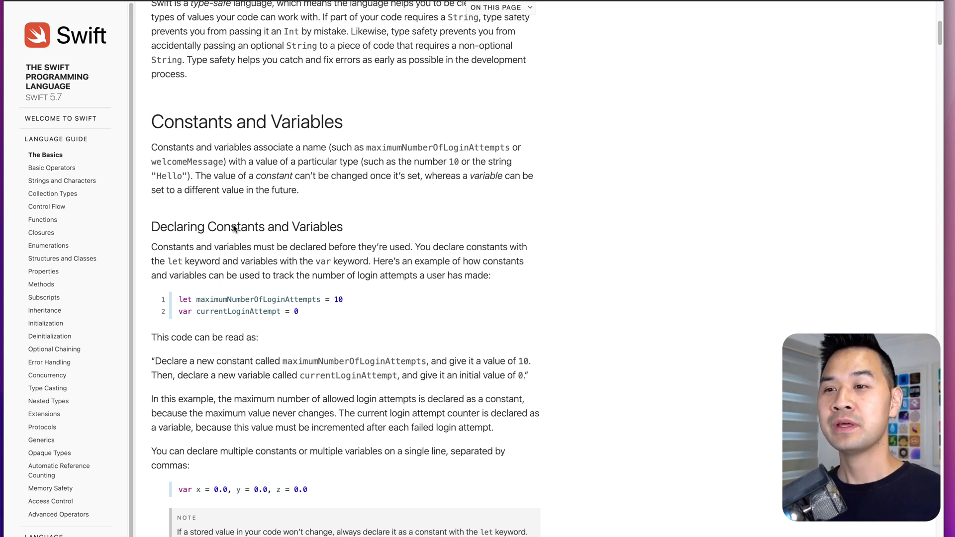
scroll("down", 3)
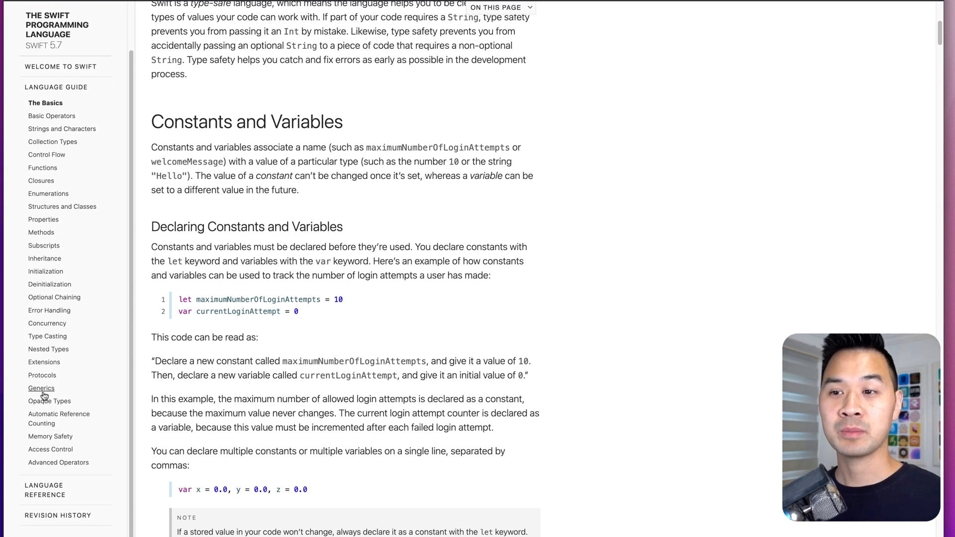
left_click(41, 388)
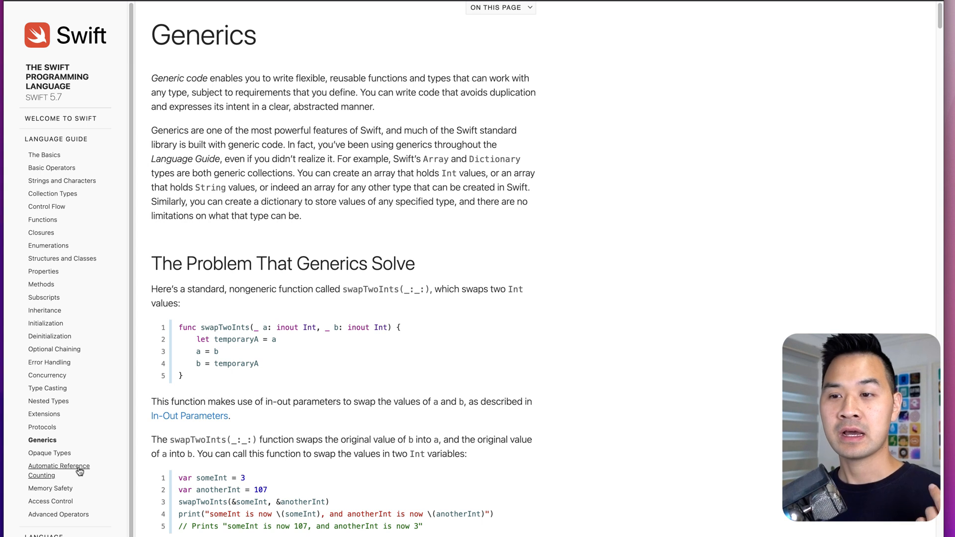
left_click(59, 470)
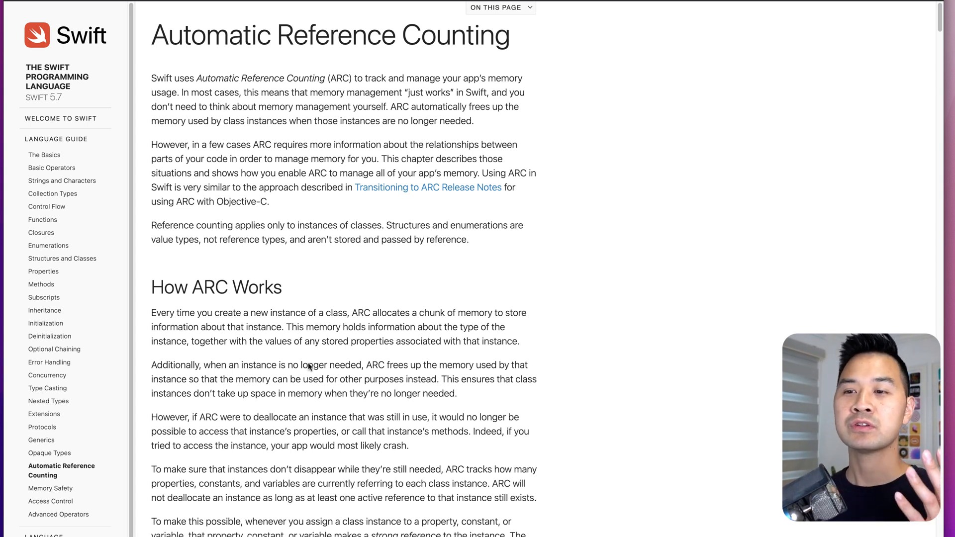
left_click(41, 440)
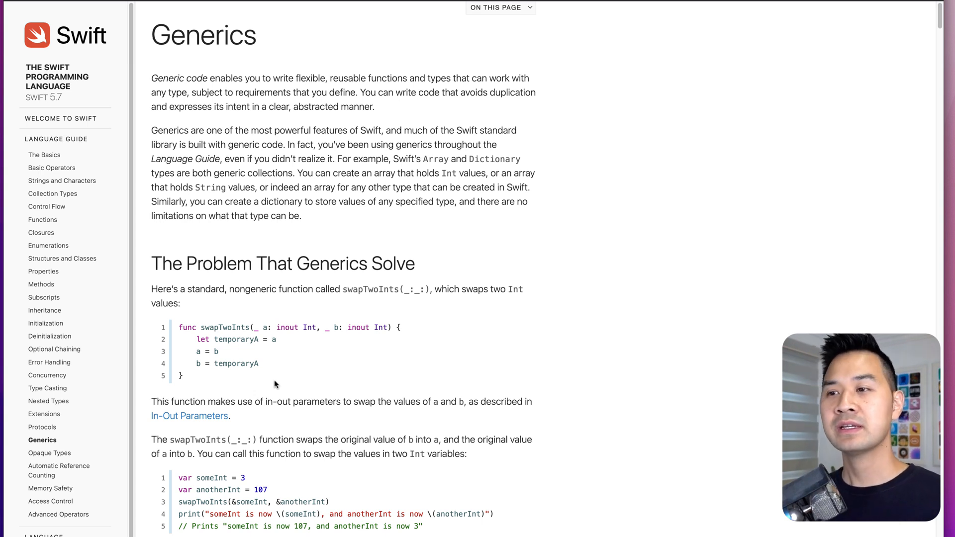
mouse_move(290, 316)
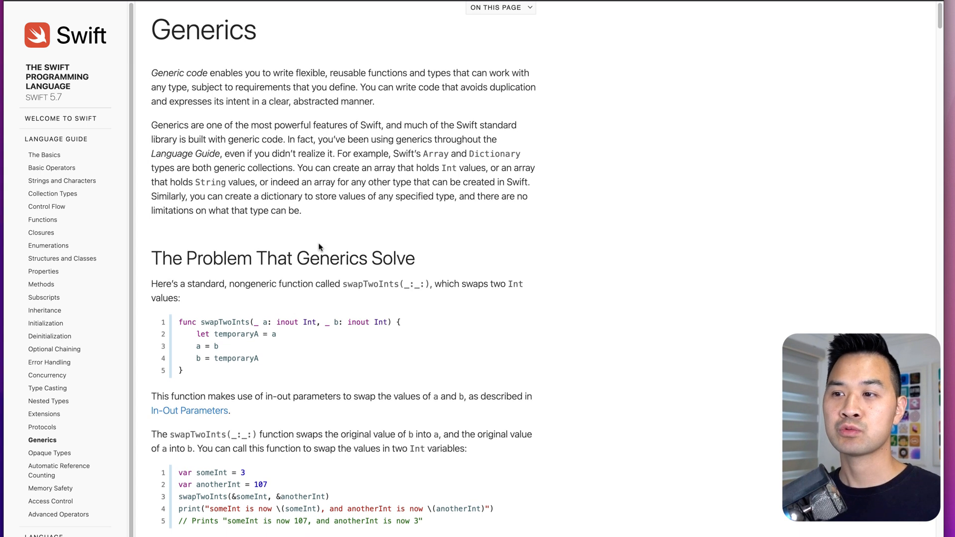
scroll("down", 3)
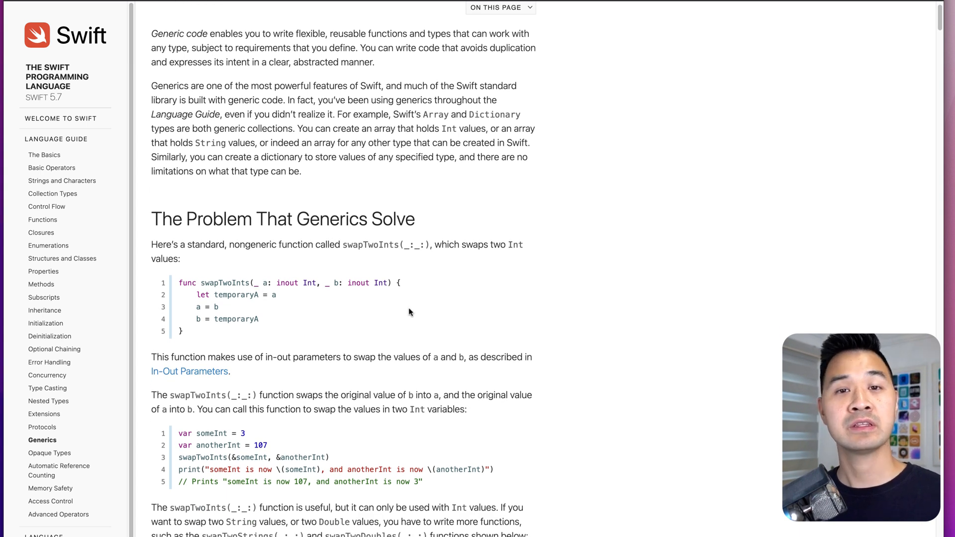
scroll("down", 3)
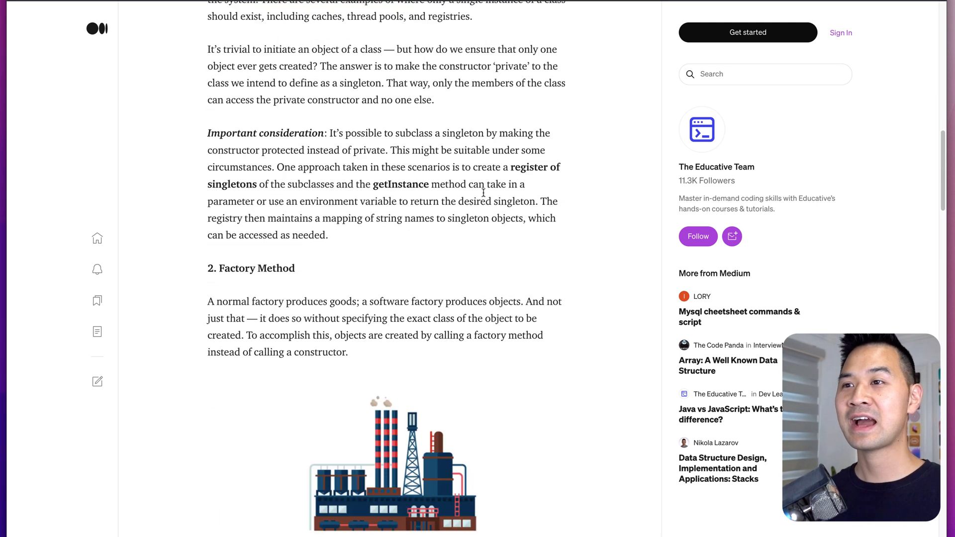
scroll("down", 3)
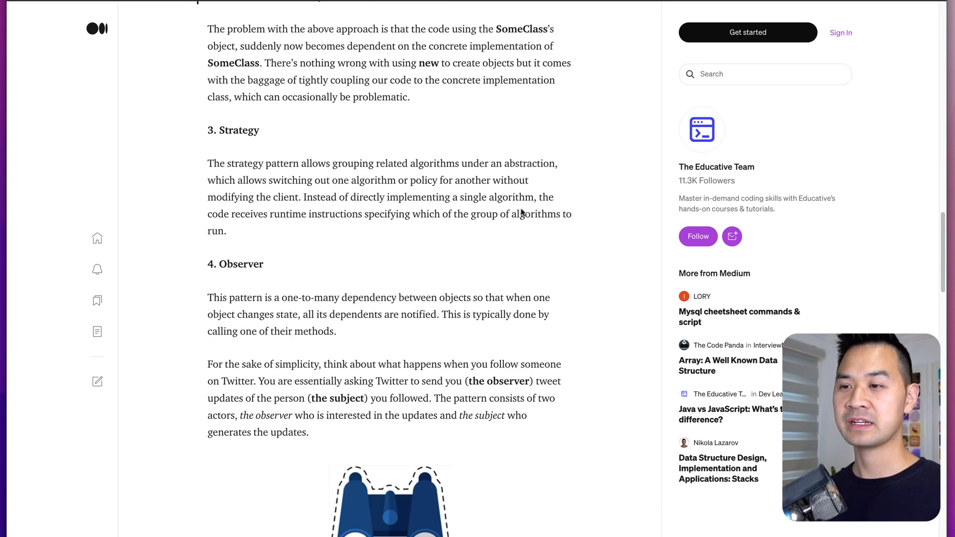
scroll("down", 3)
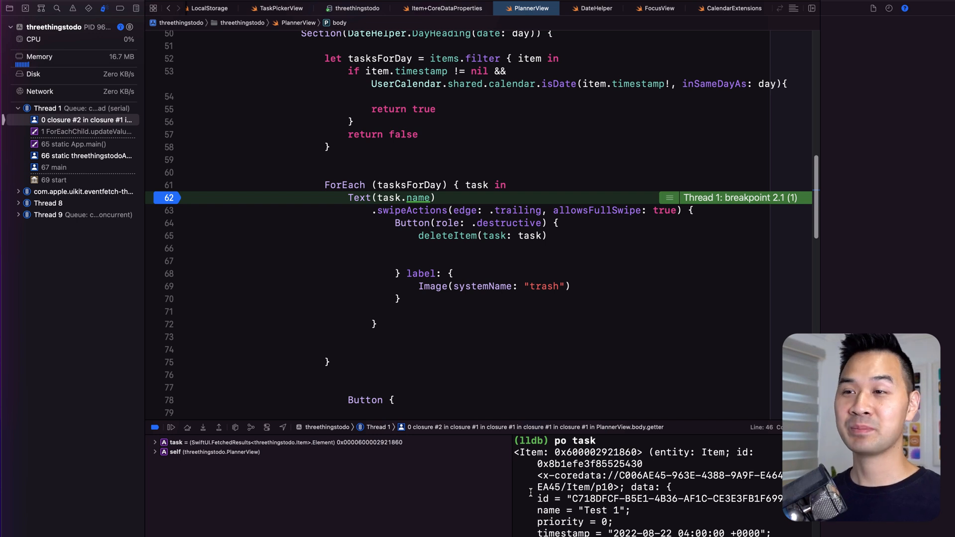
mouse_move(229, 415)
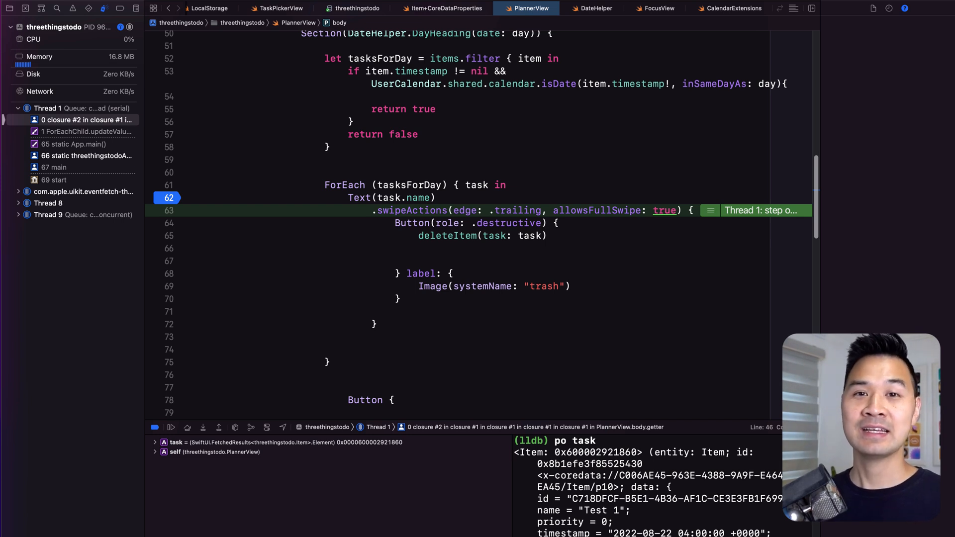
mouse_move(308, 216)
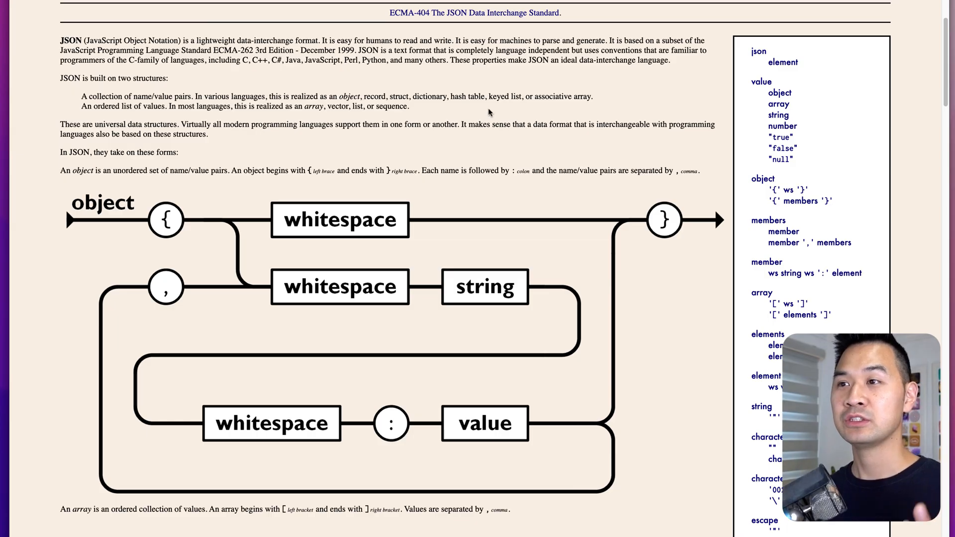
mouse_move(638, 143)
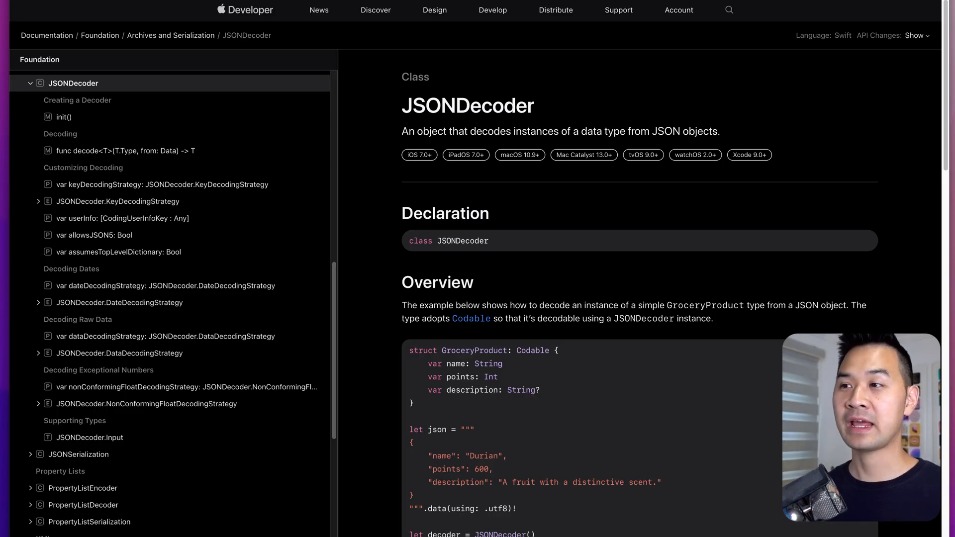
mouse_move(554, 113)
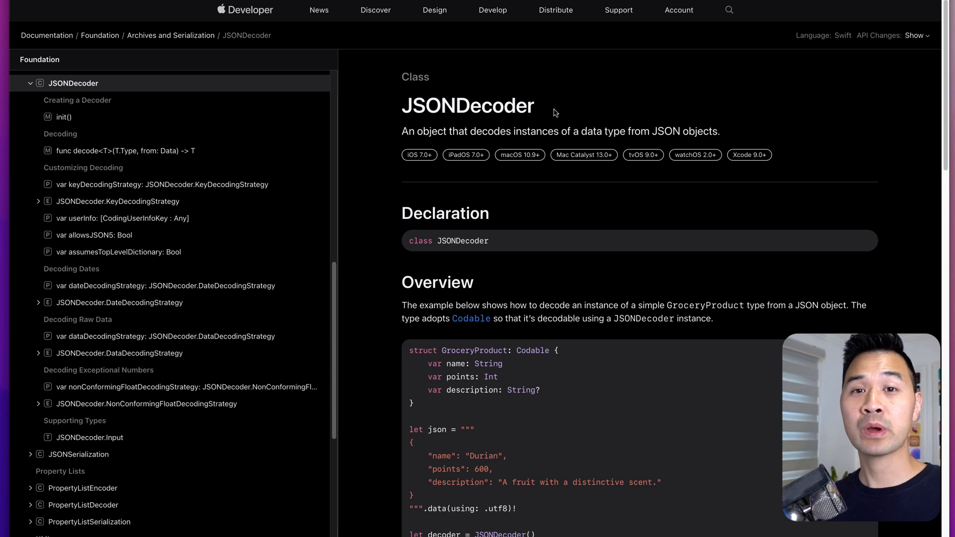
mouse_move(532, 108)
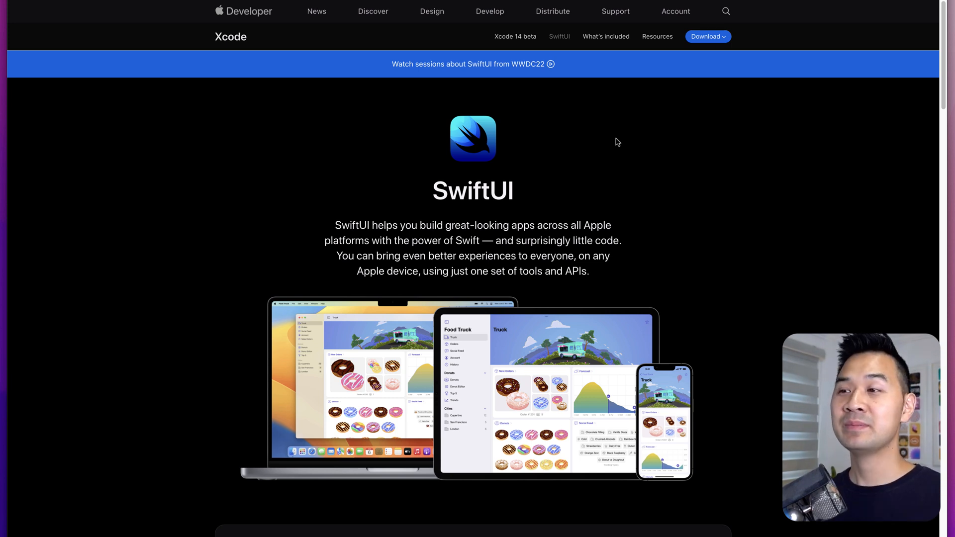
mouse_move(561, 205)
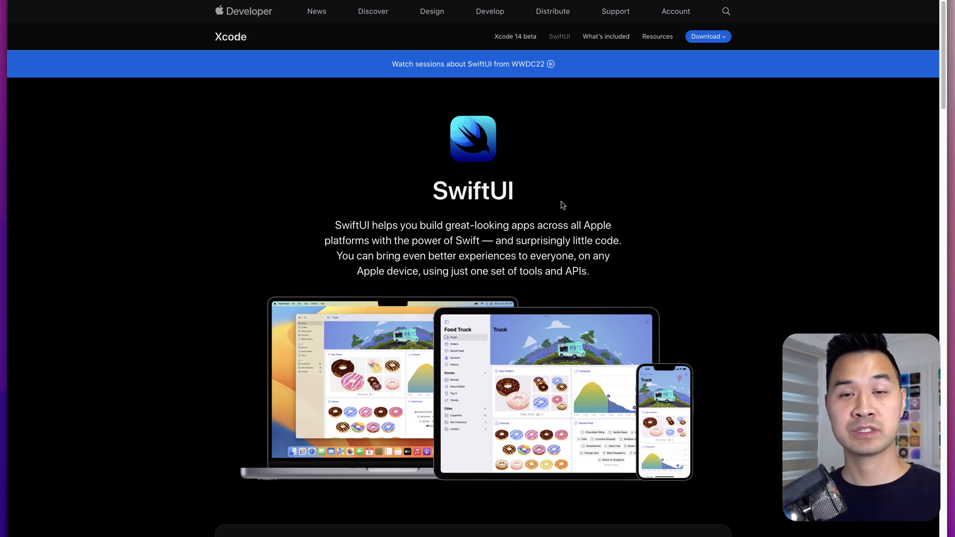
mouse_move(583, 201)
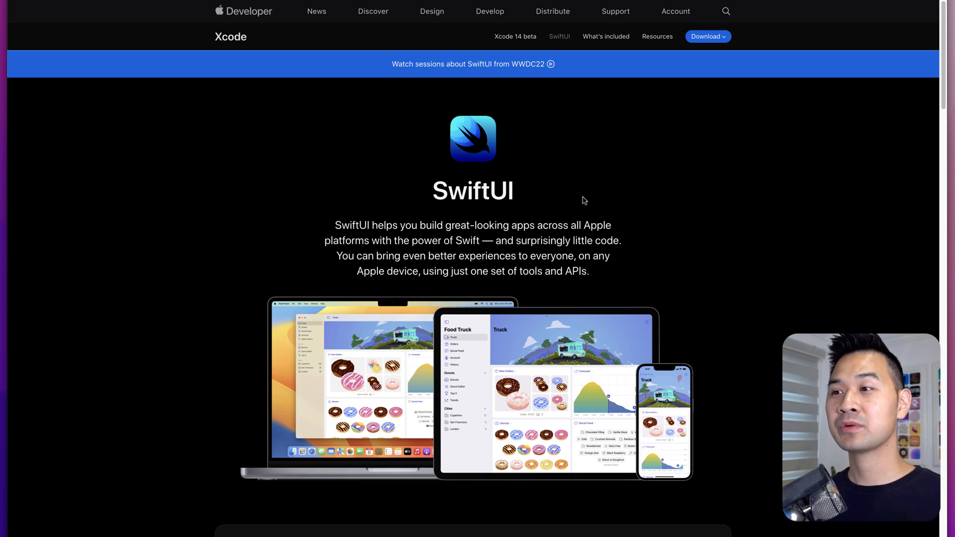
mouse_move(553, 195)
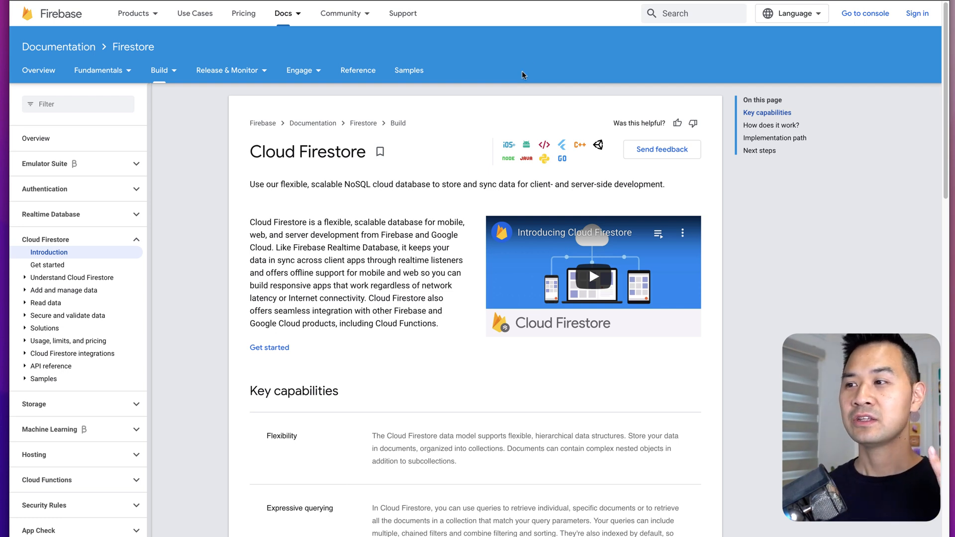
mouse_move(332, 140)
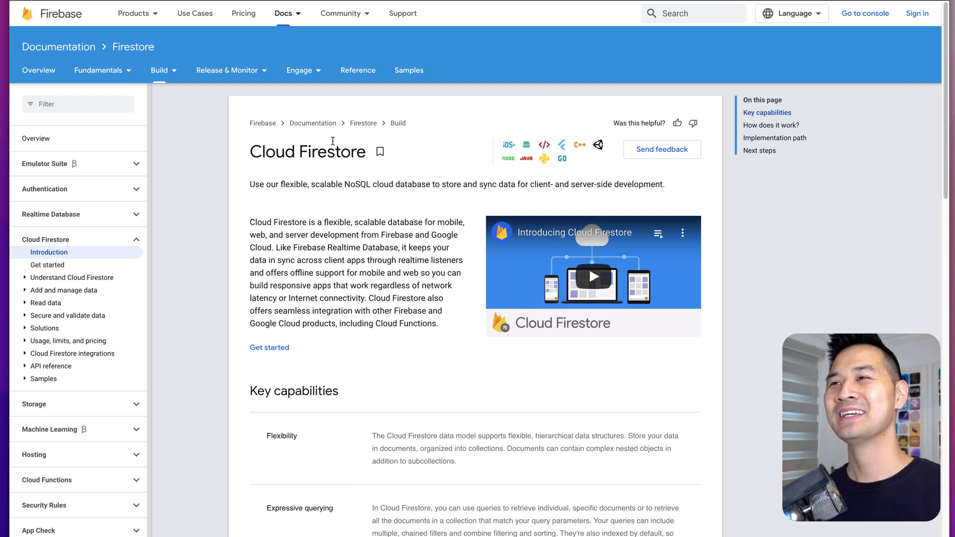
Scroll the Cloud Firestore introduction past the overview and video to Key capabilities.
scroll("down", 3)
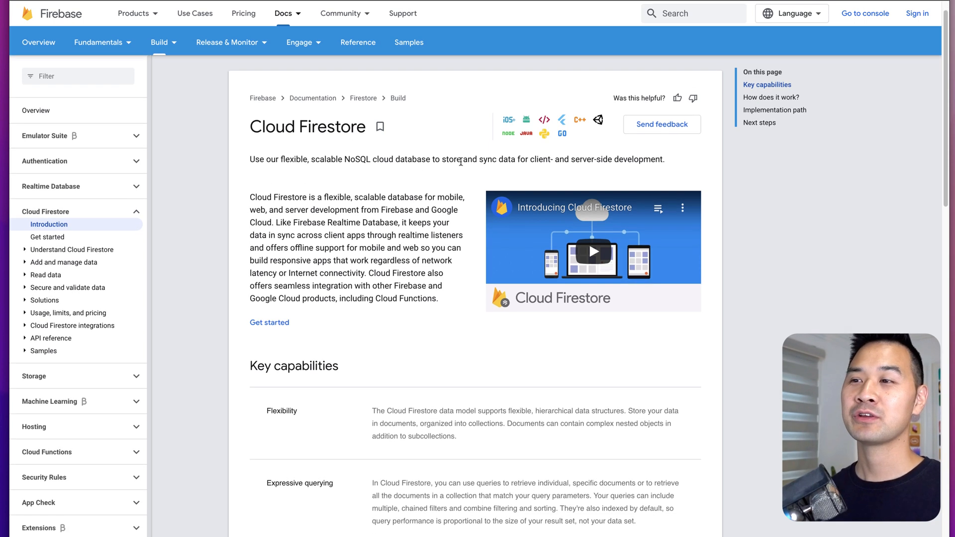
scroll("down", 3)
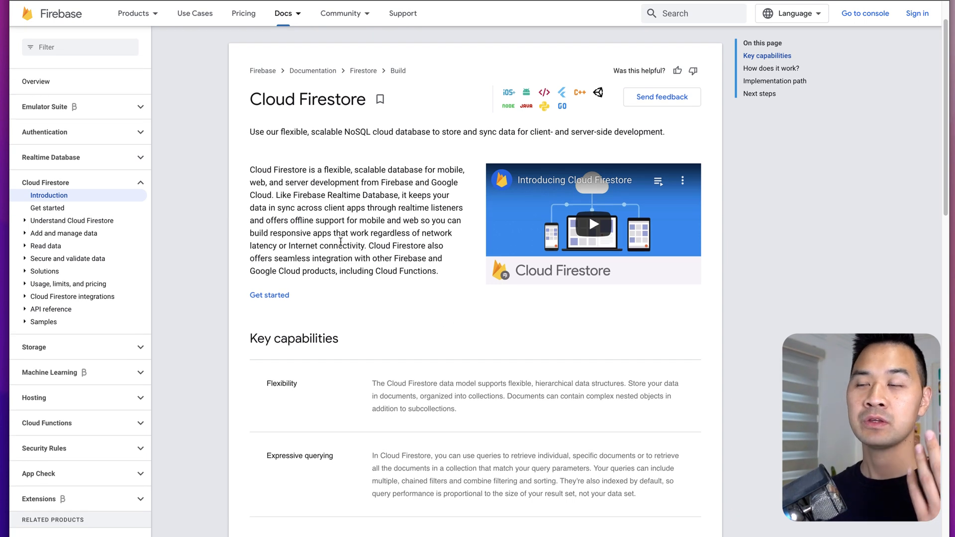